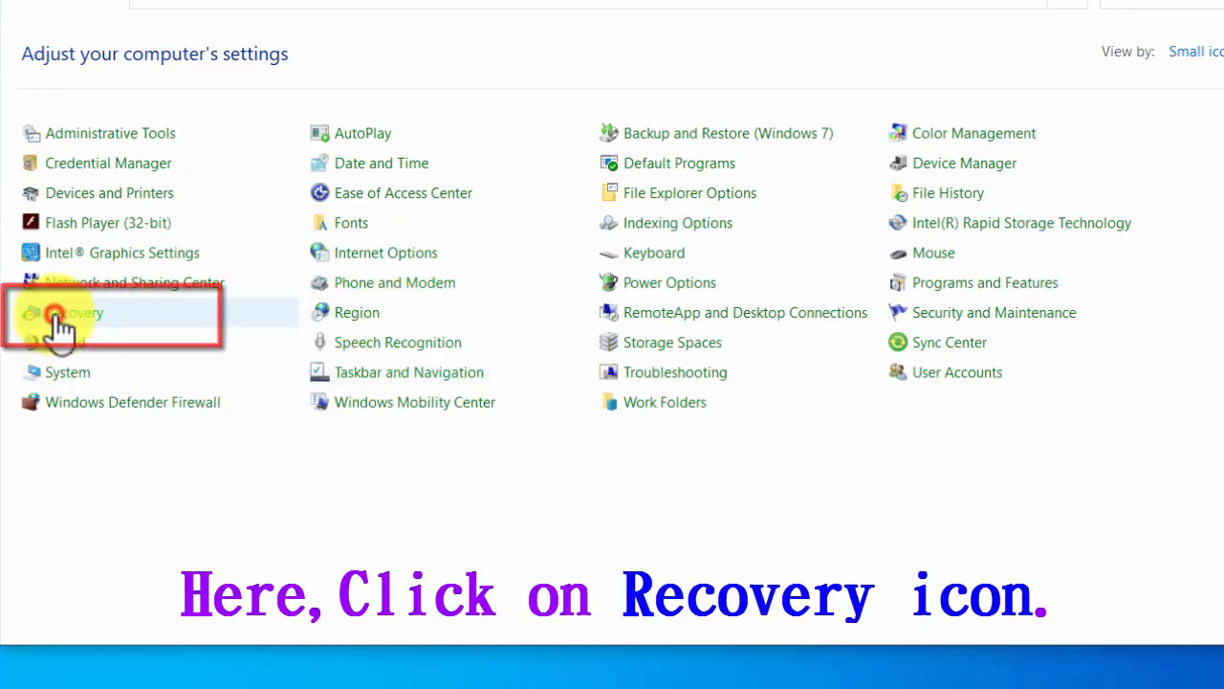
Open Control Panel's Recovery tools and choose 'Create a recovery drive'
left_click(74, 312)
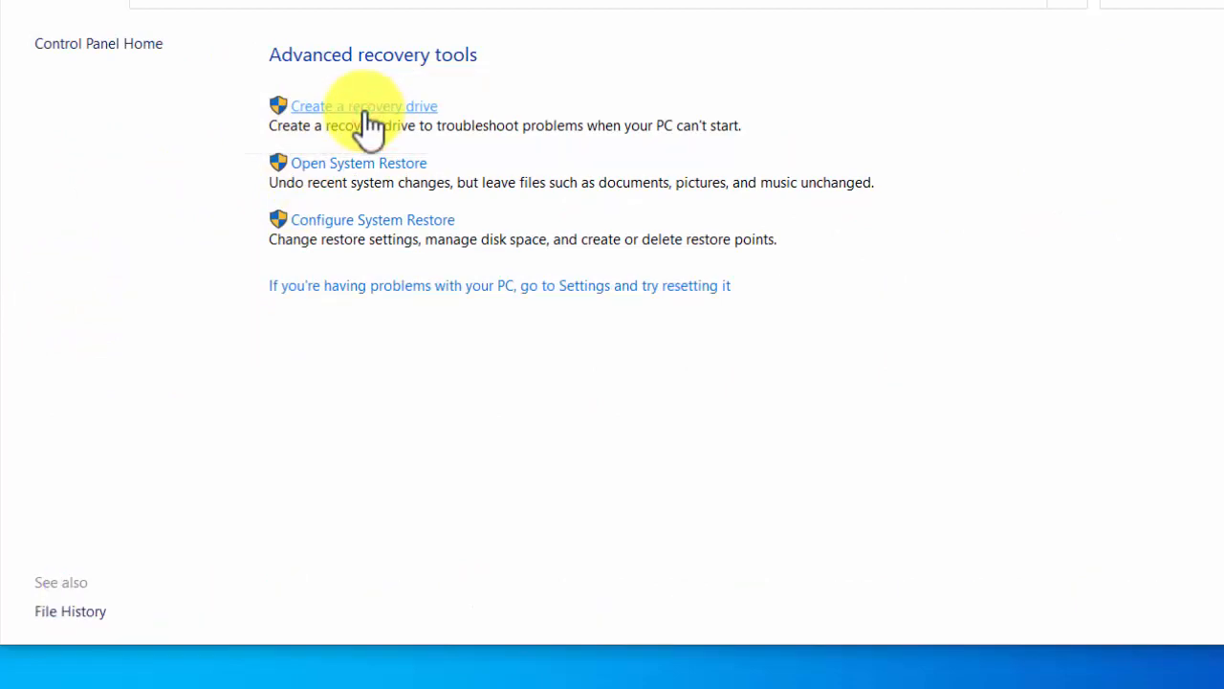
left_click(363, 107)
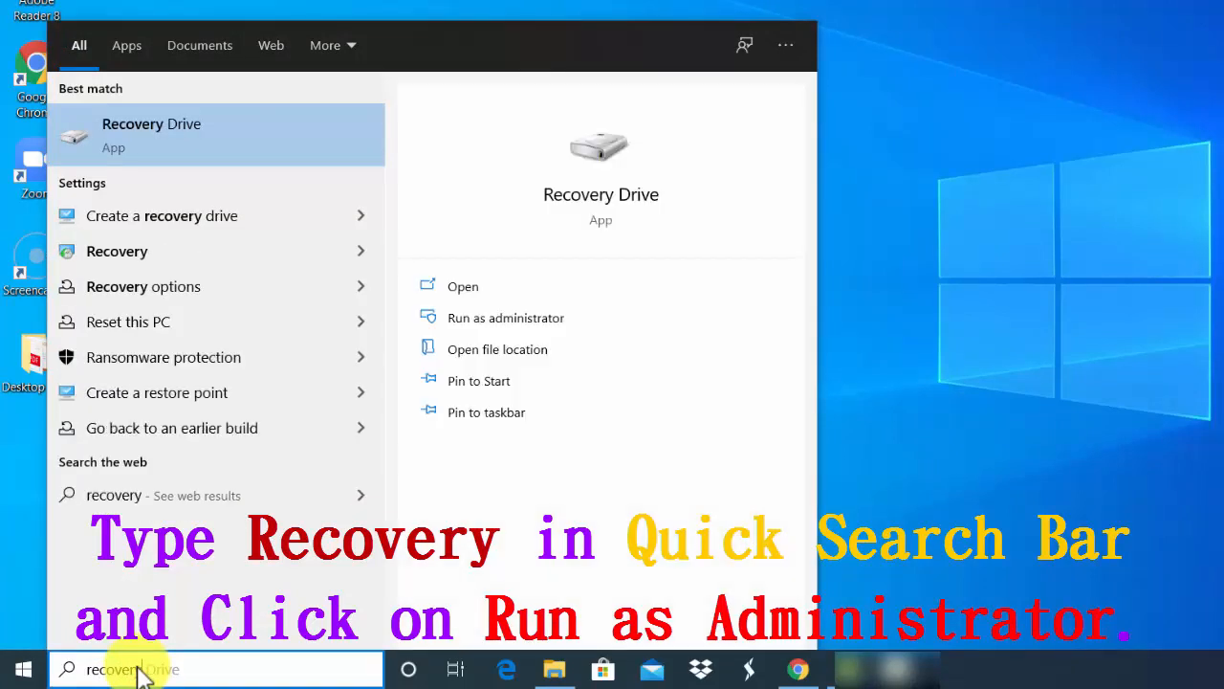
mouse_move(237, 150)
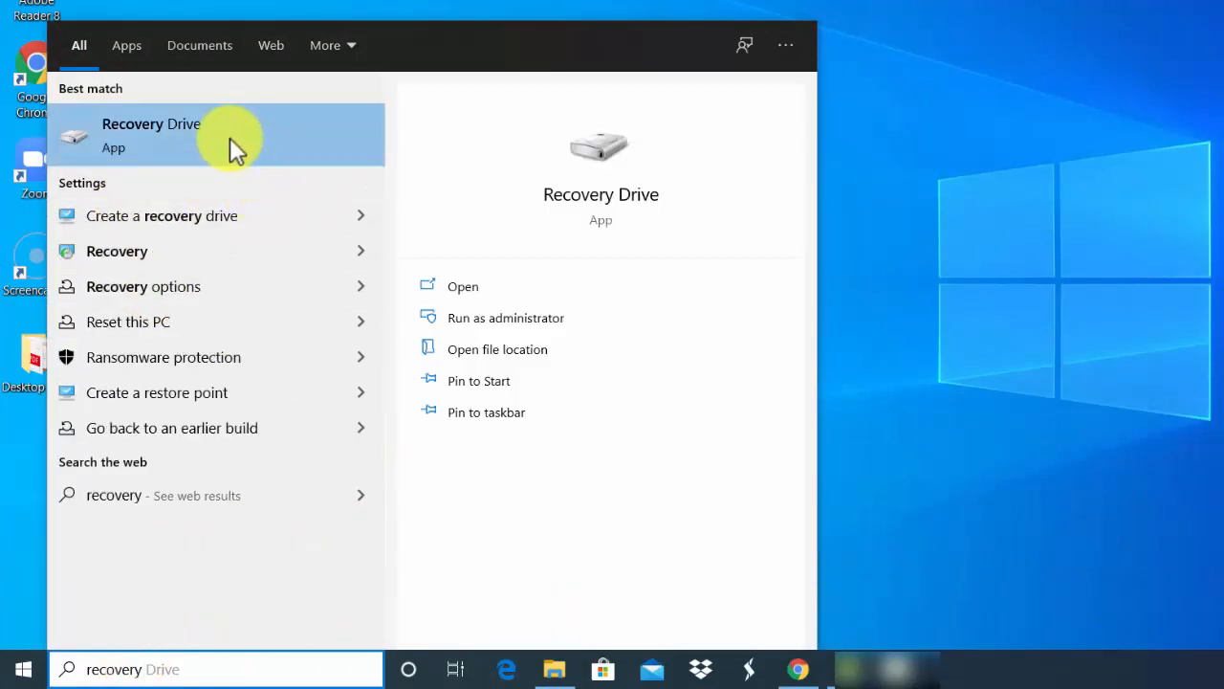
mouse_move(505, 318)
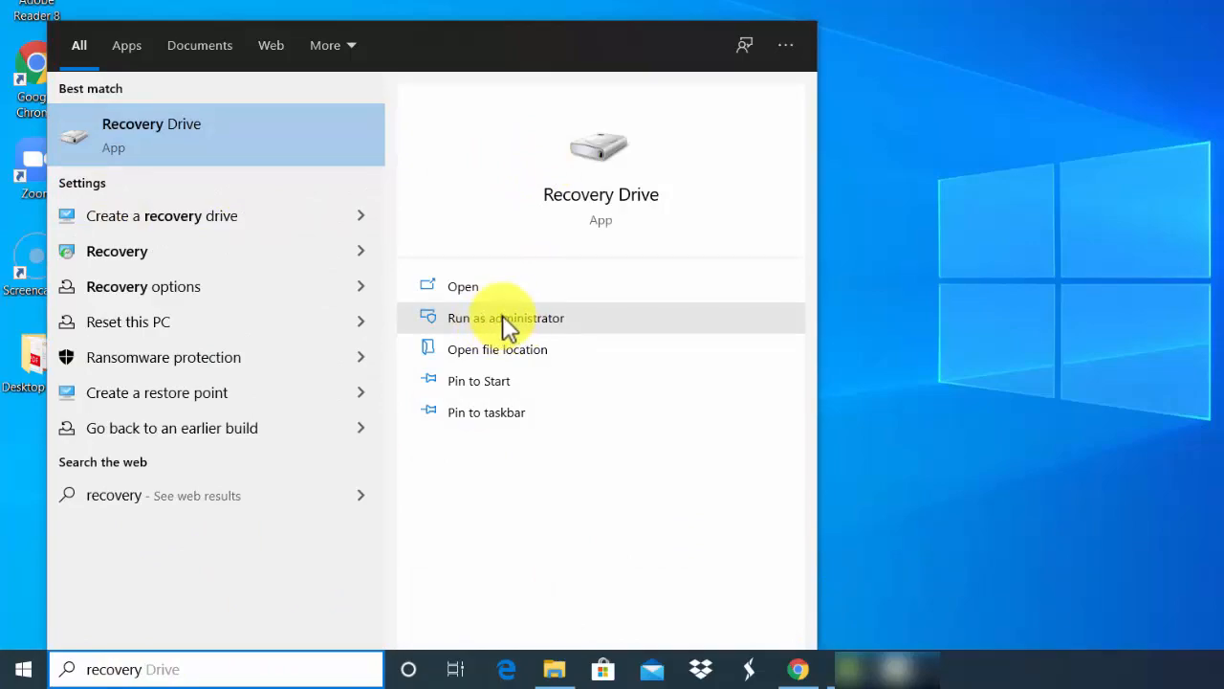
Launch the Recovery Drive app from Windows Search with Run as administrator
left_click(505, 317)
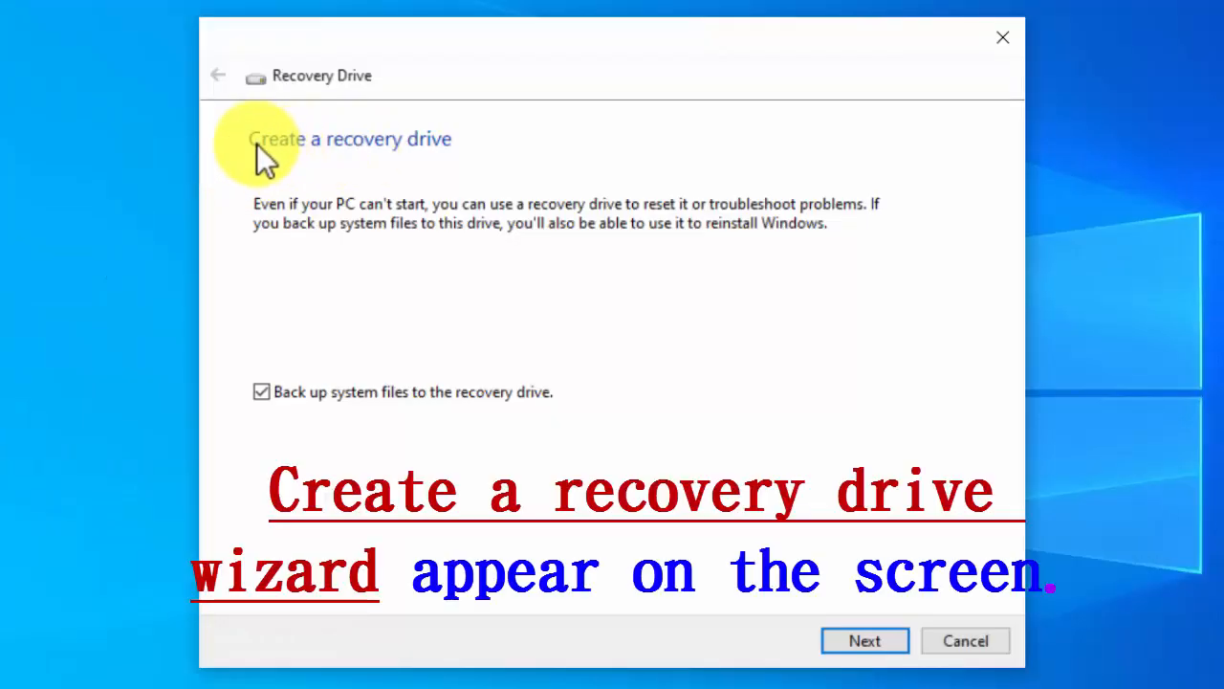
mouse_move(284, 283)
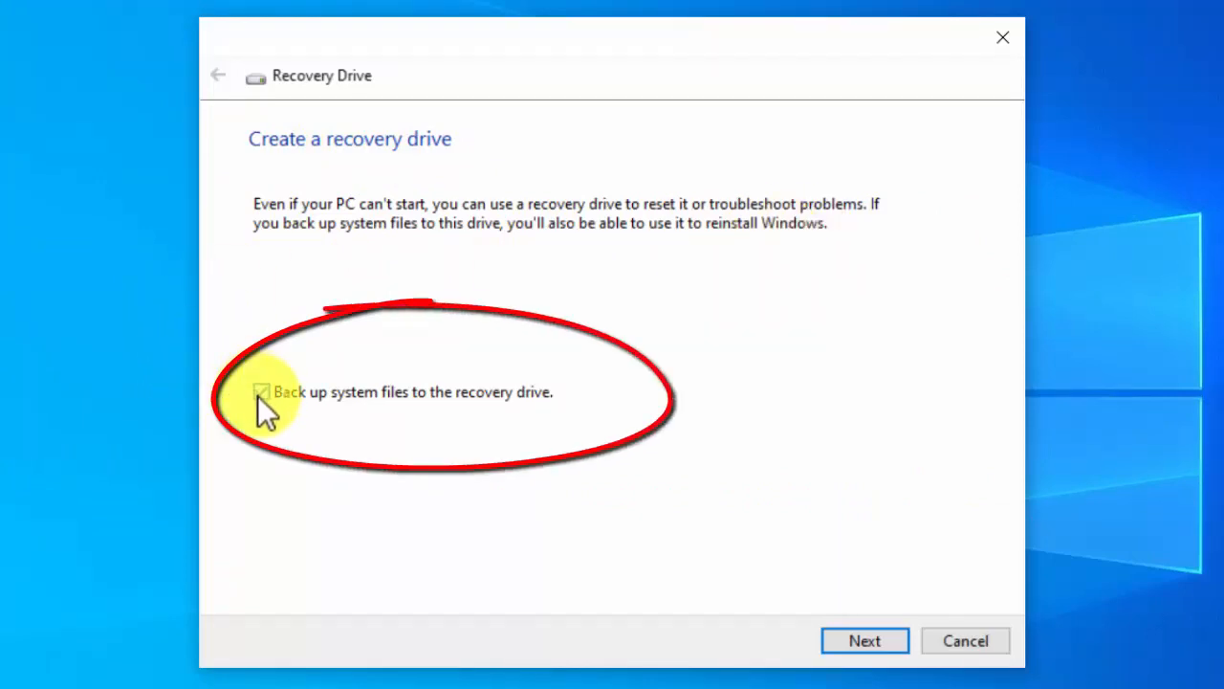
Keep 'Back up system files to the recovery drive' ticked and continue to USB drive selection
left_click(261, 392)
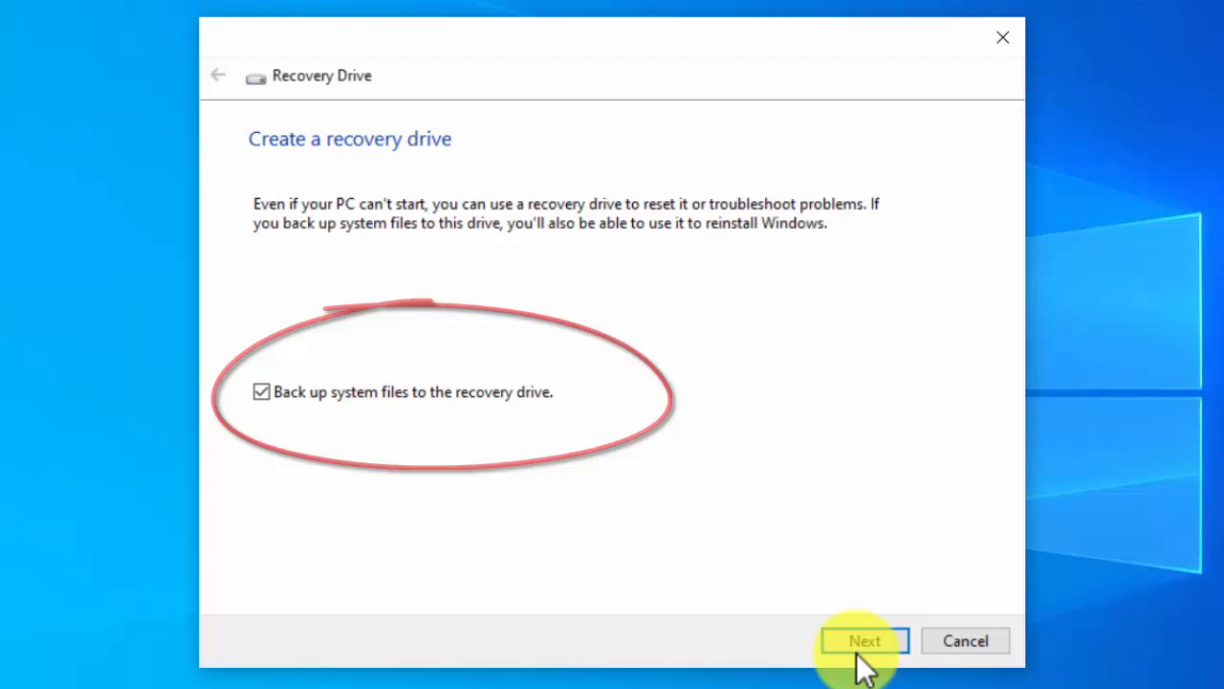
left_click(864, 639)
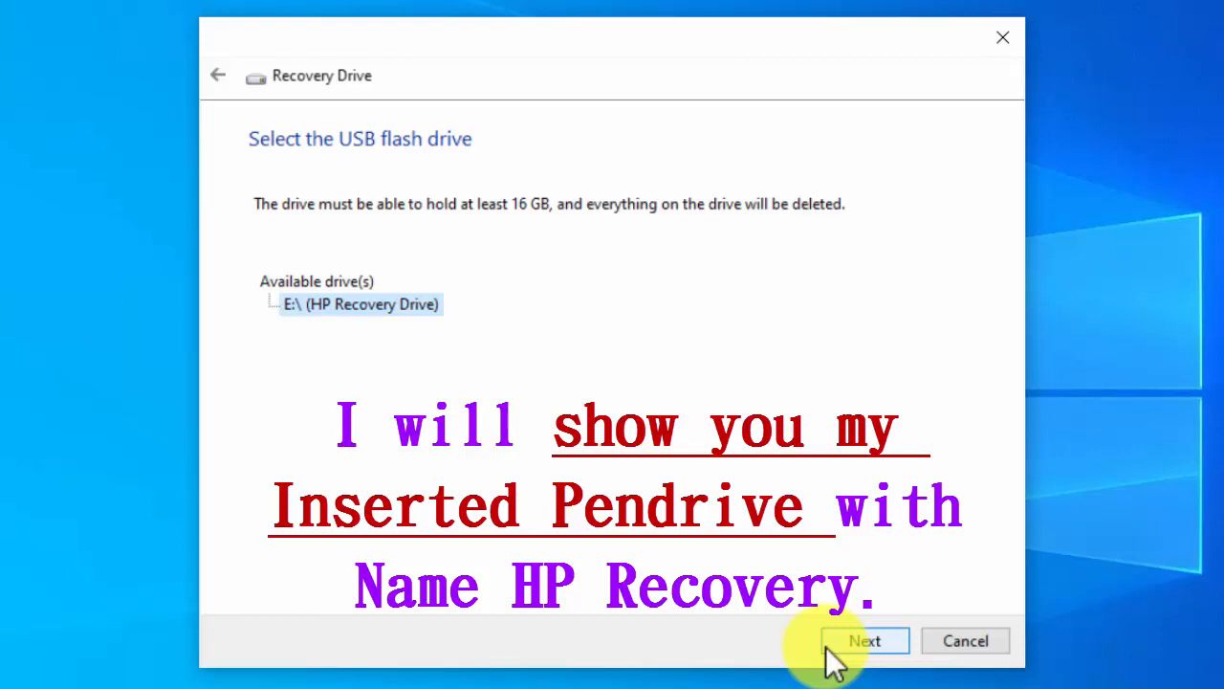
Show This PC's drives in File Explorer, including the 14.5 GB HP Recovery Drive (E:)
key("win+e")
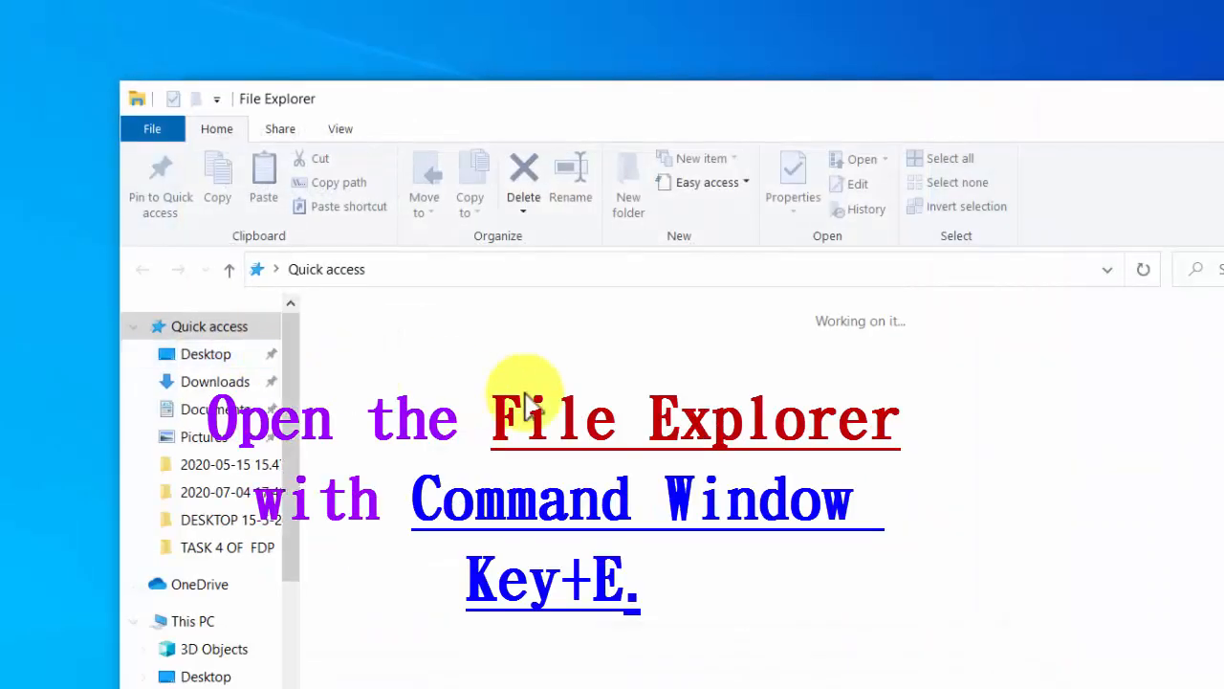
left_click(191, 573)
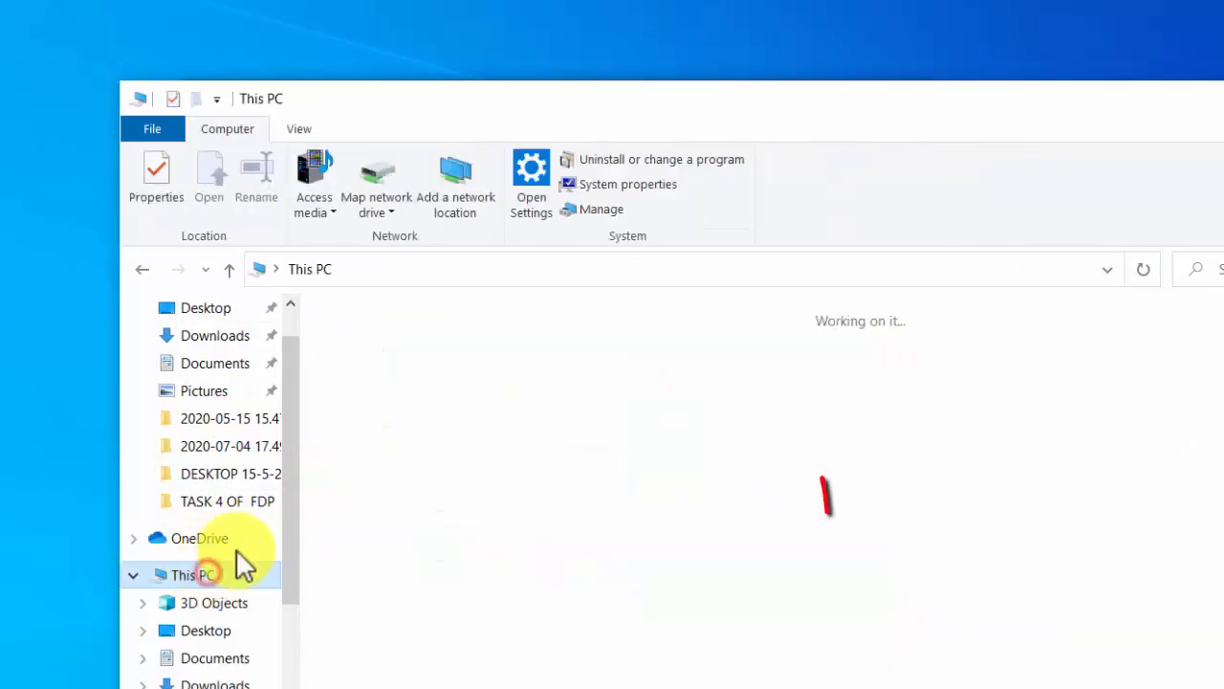
left_click(191, 574)
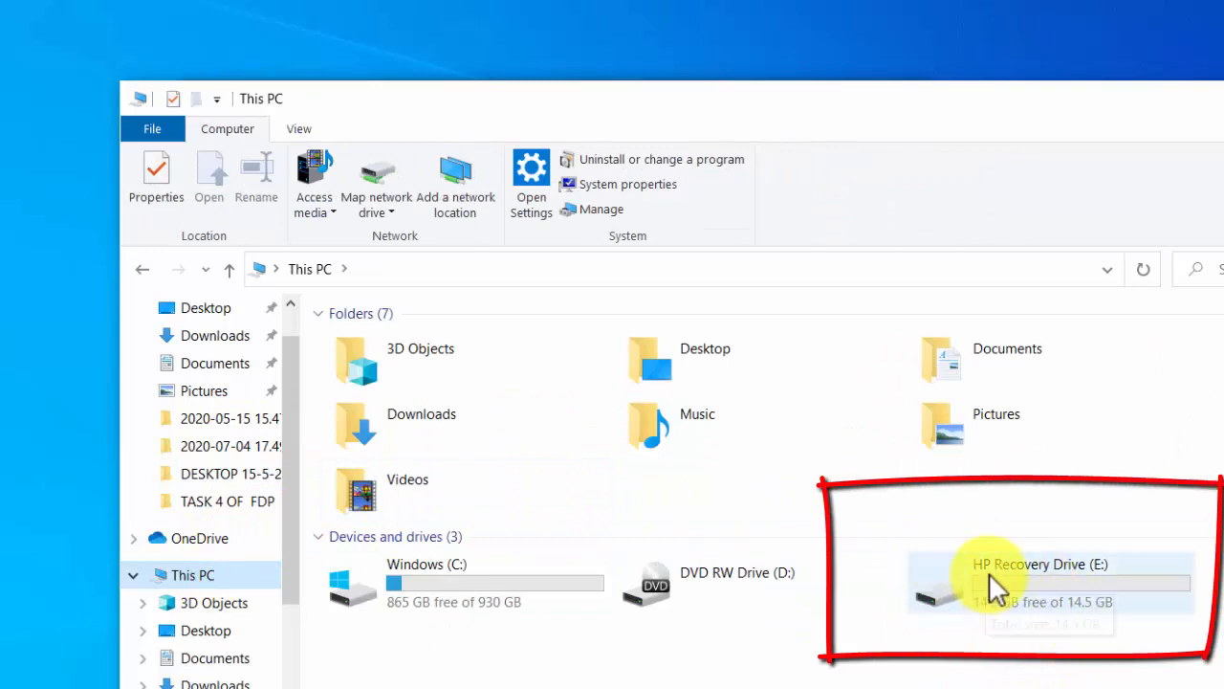
mouse_move(1100, 574)
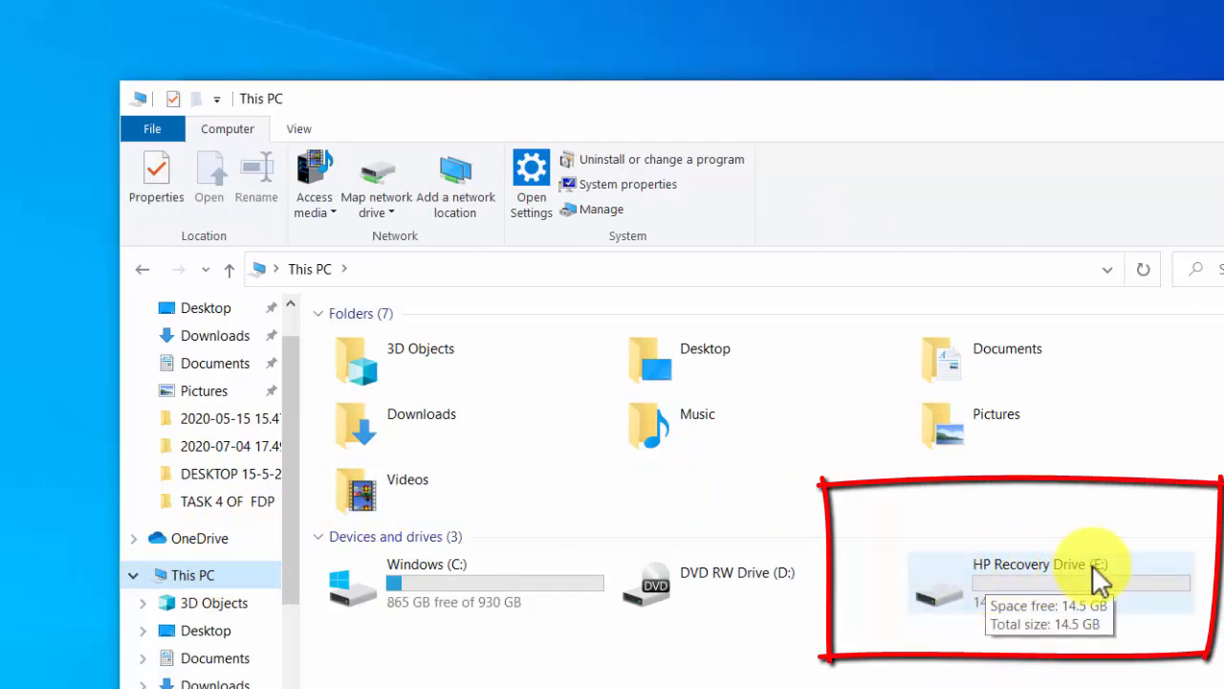
mouse_move(1087, 482)
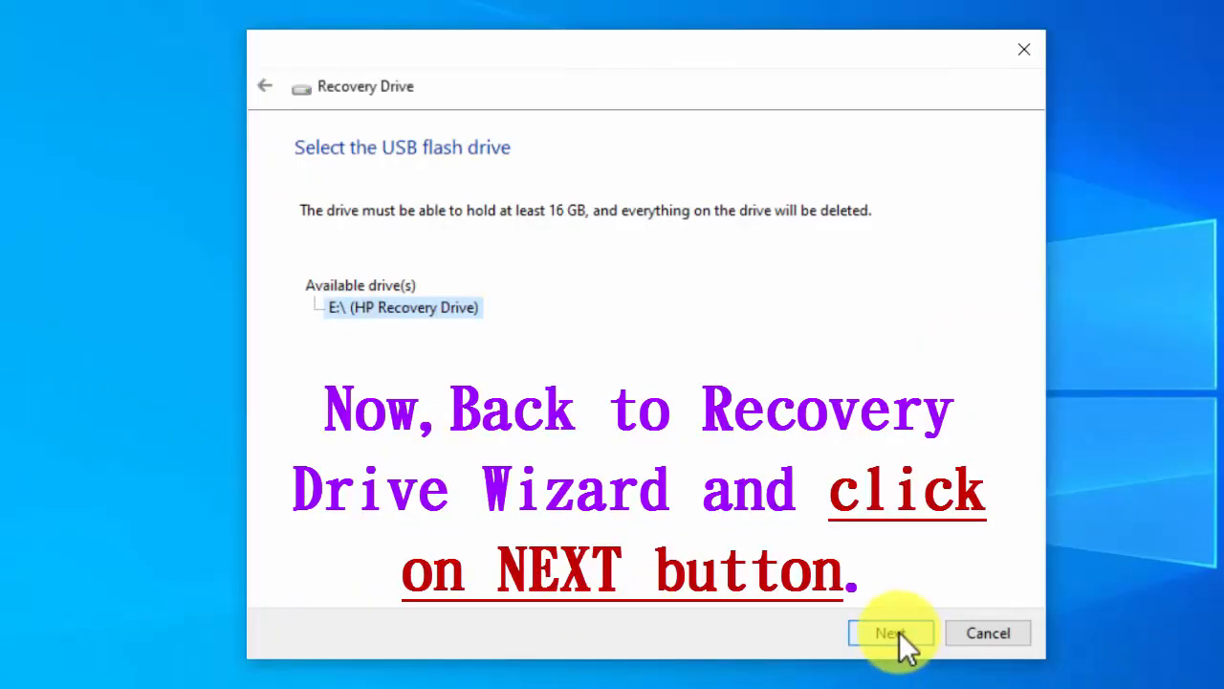
Accept HP Recovery Drive (E:) and create the recovery drive until it reports ready
left_click(888, 631)
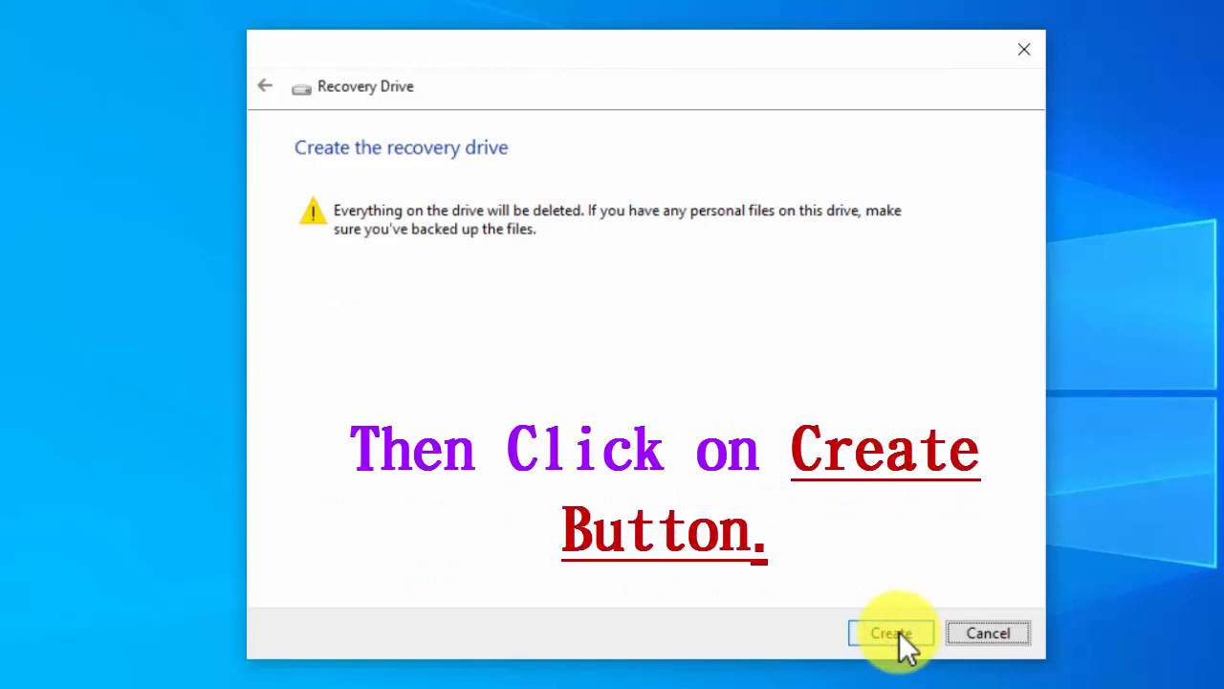
mouse_move(819, 314)
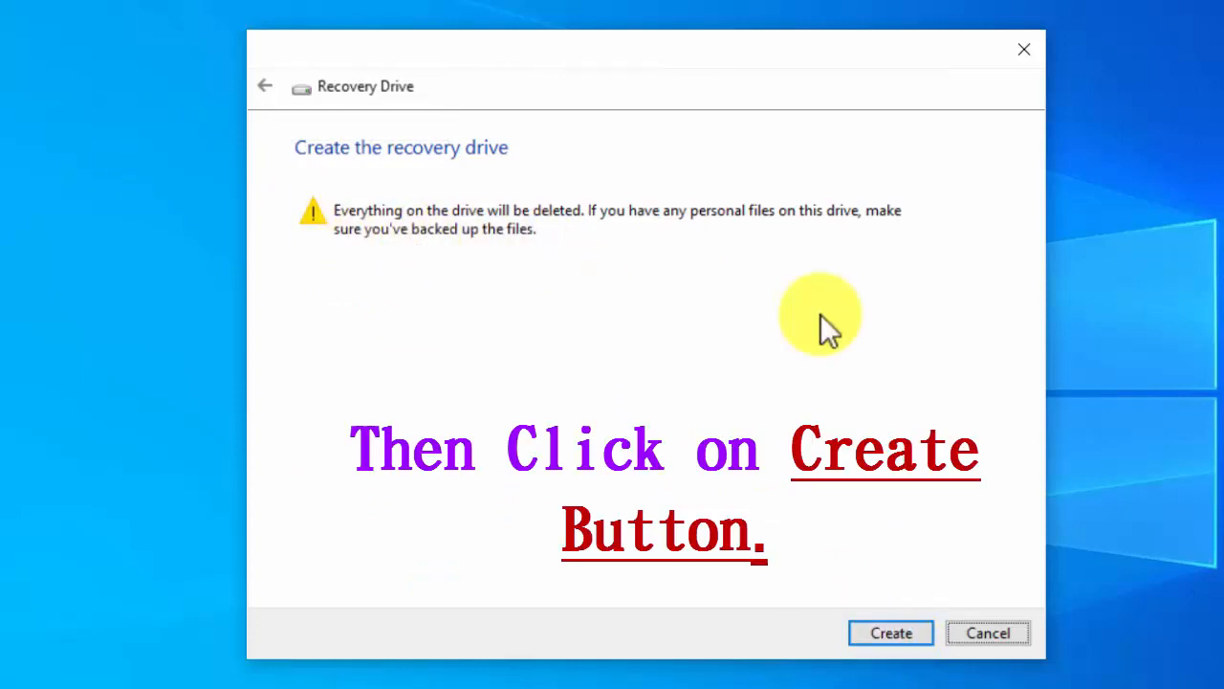
left_click(889, 631)
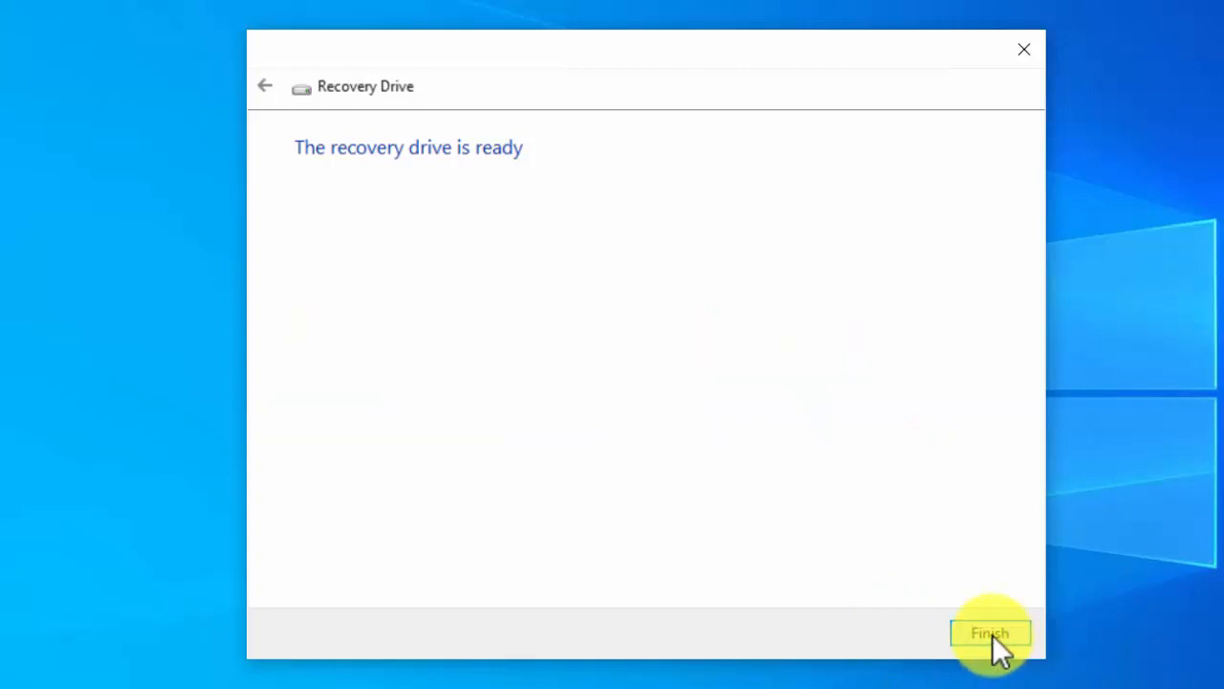
Finish the wizard and confirm drive E: now shows as RECOVERY with 5.15 GB free under This PC
left_click(991, 634)
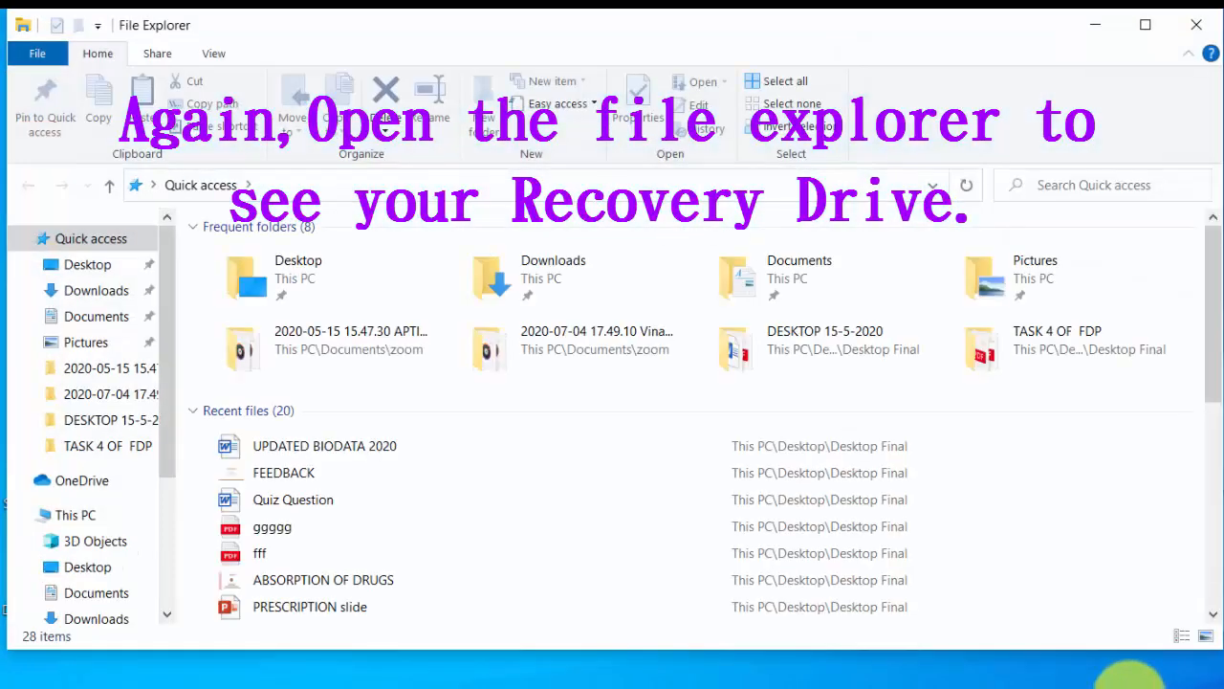
left_click(77, 515)
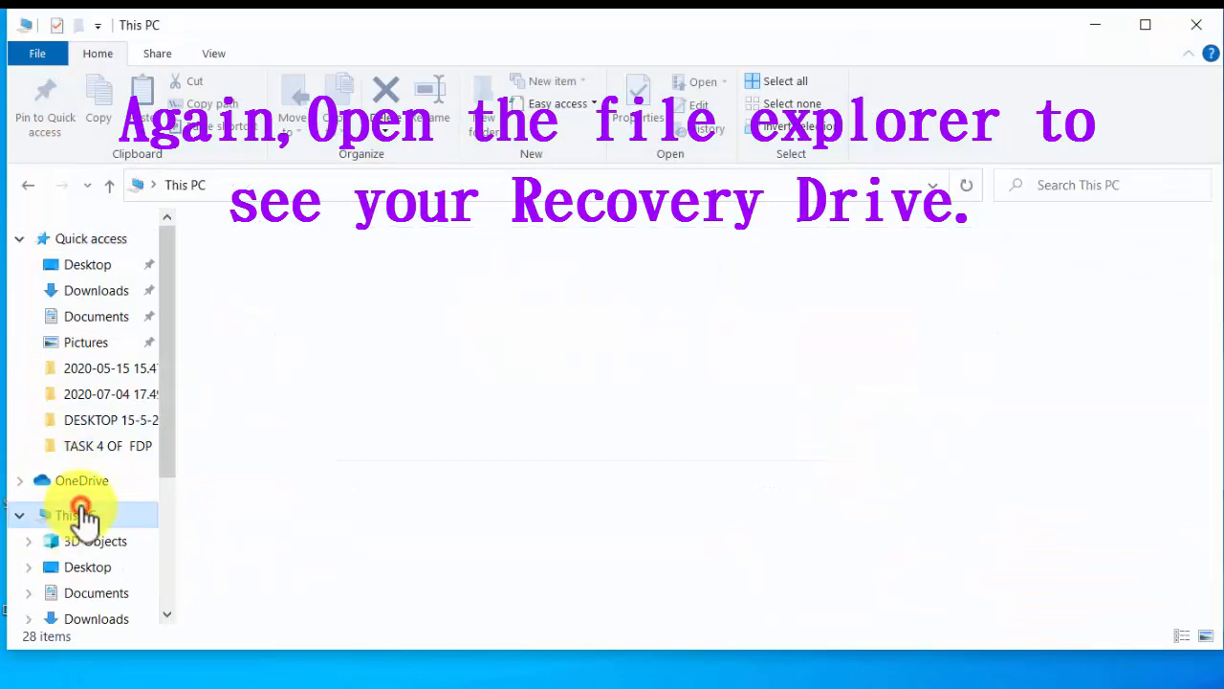
left_click(77, 515)
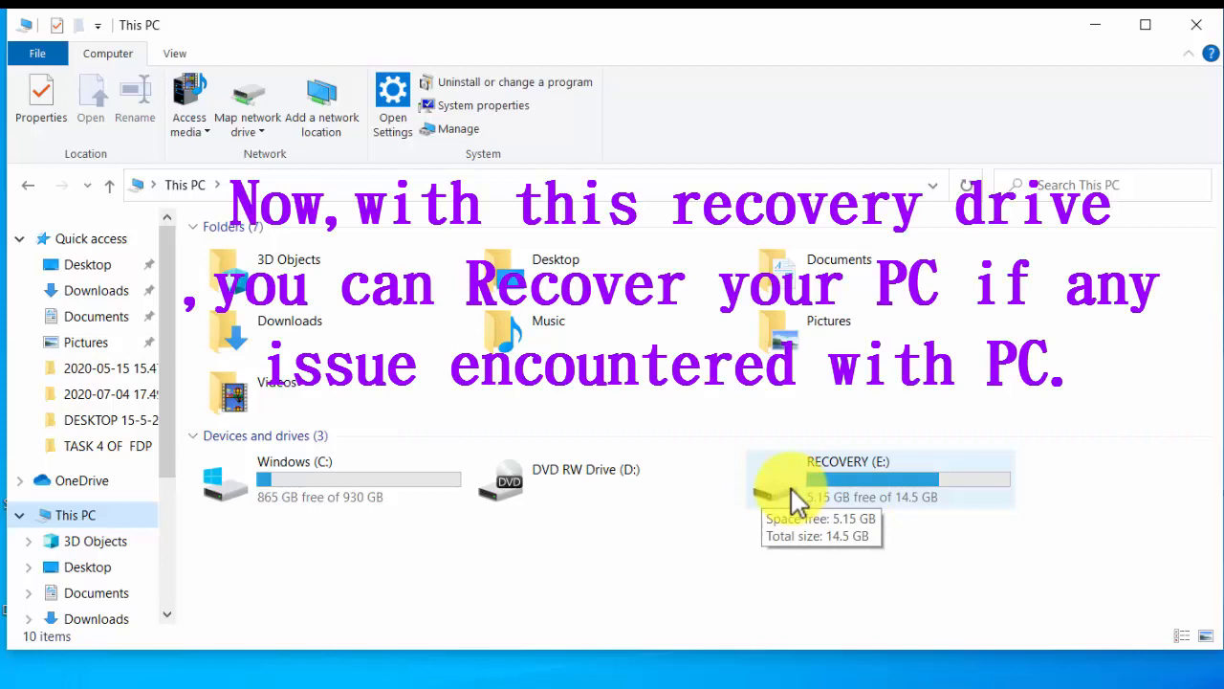
mouse_move(840, 501)
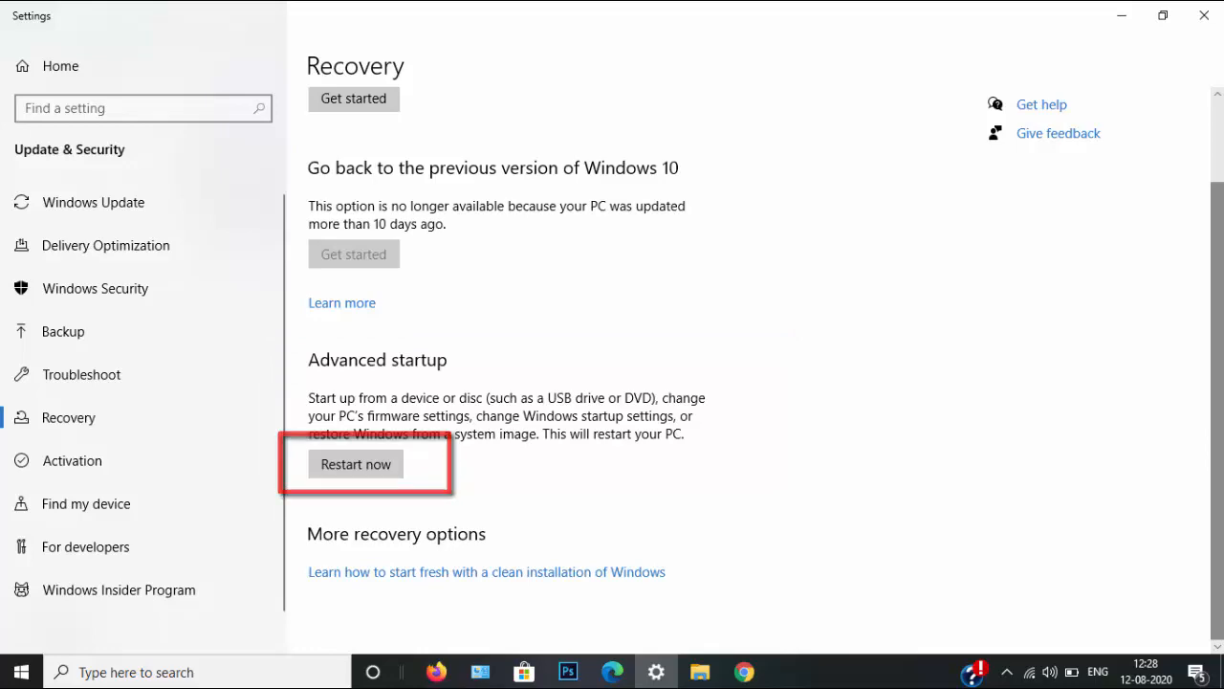
Restart now under Advanced startup to reach the Choose an option recovery screen
left_click(356, 465)
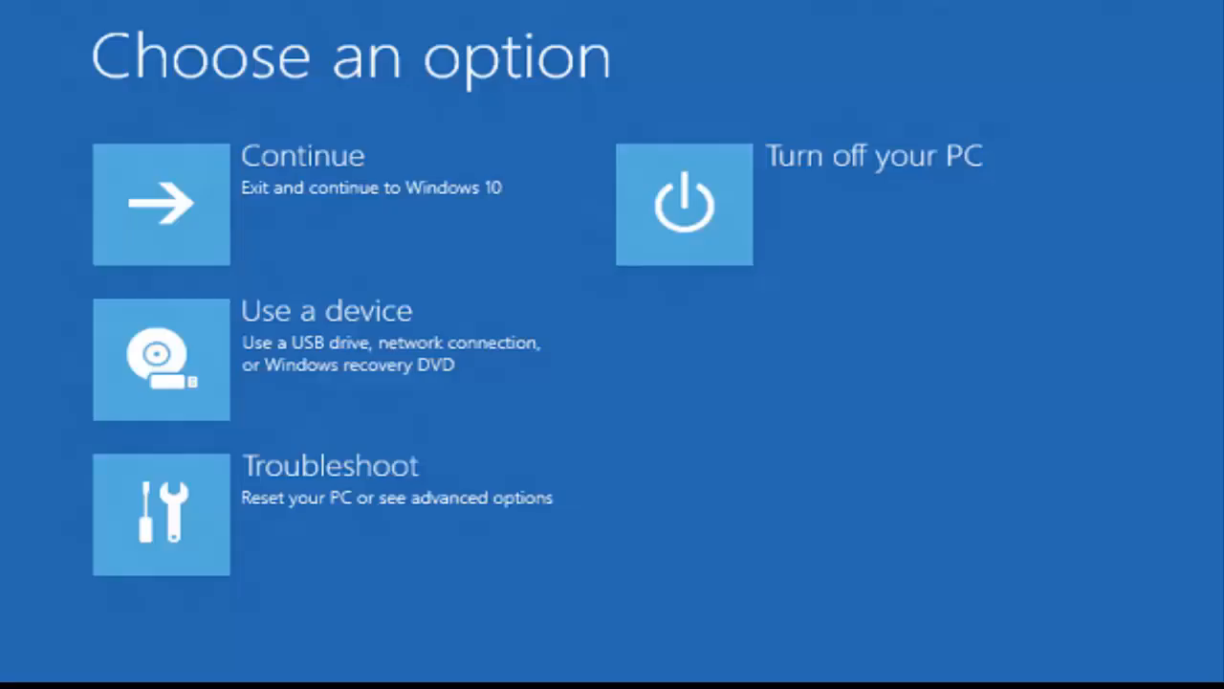